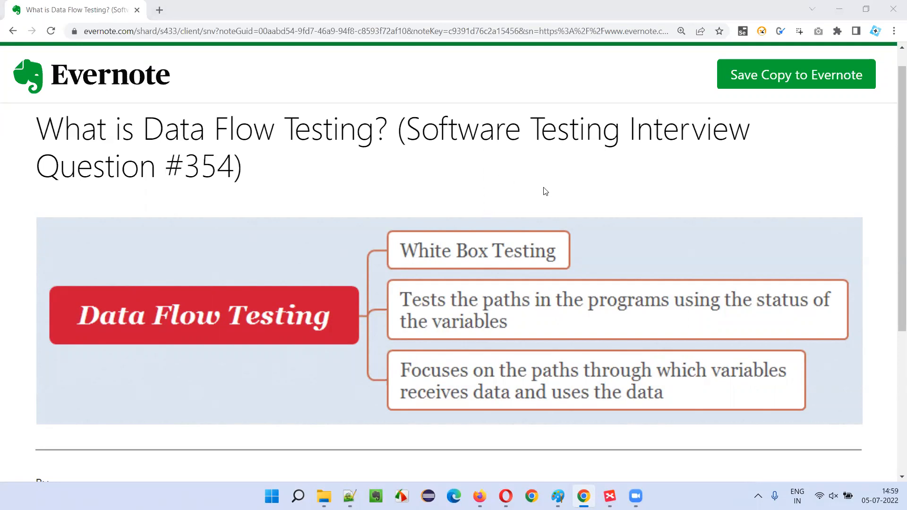
Step: Switch from Evernote to the XMind map and select White Box Testing, the variable-status paths topic and the central topic
{"action": "double_click", "coordinate": [208, 166]}
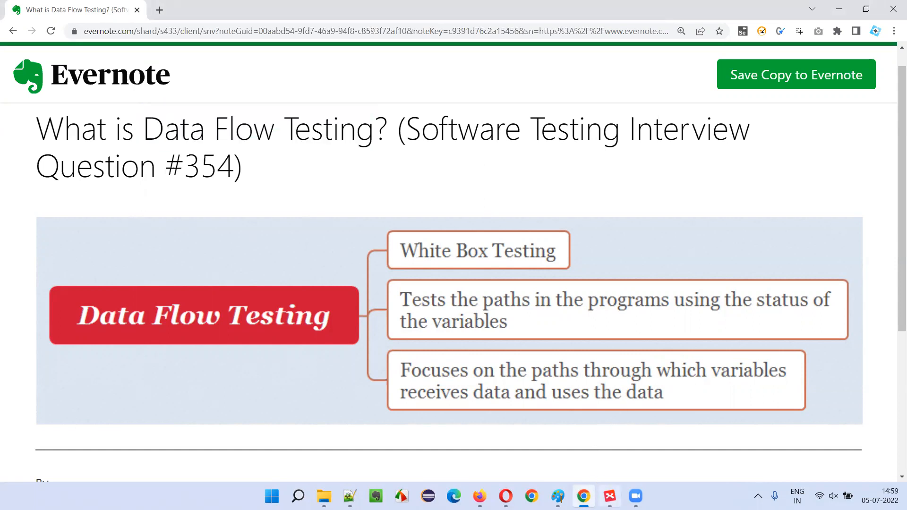
{"action": "left_click", "coordinate": [608, 496]}
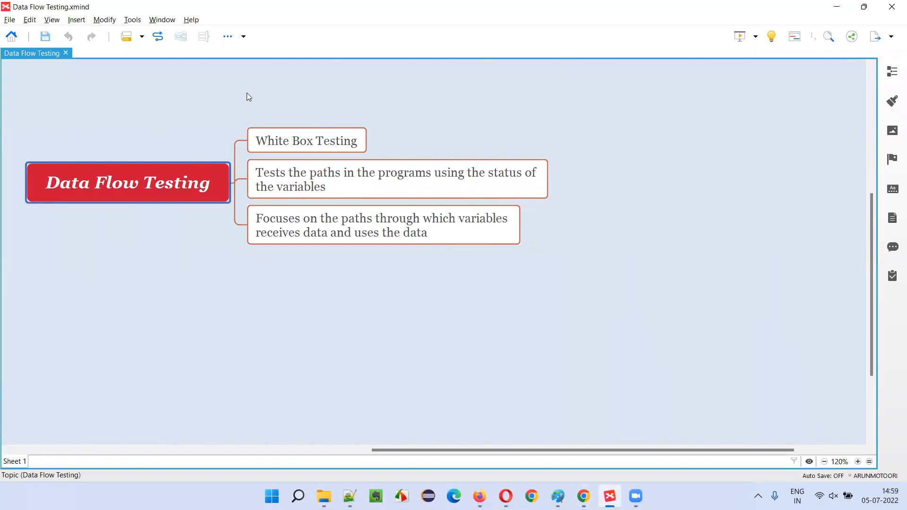
{"action": "left_click", "coordinate": [307, 141]}
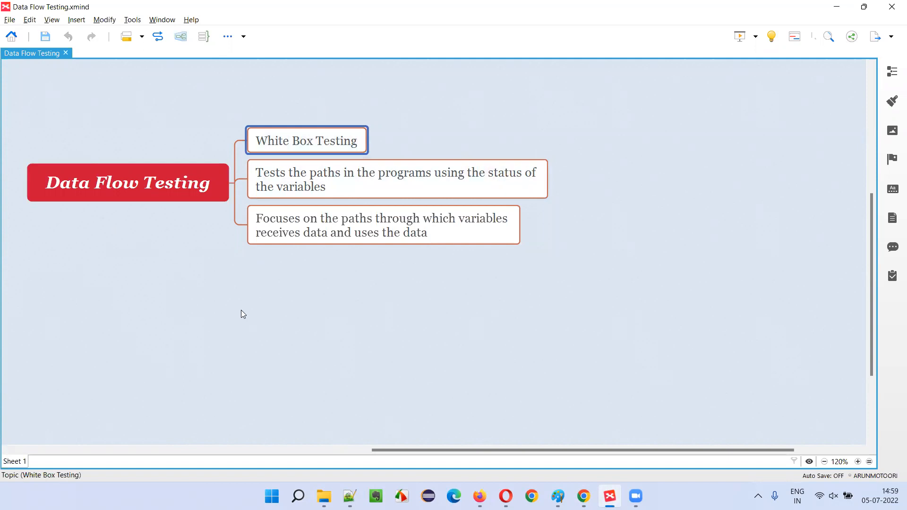
{"action": "left_click", "coordinate": [397, 179]}
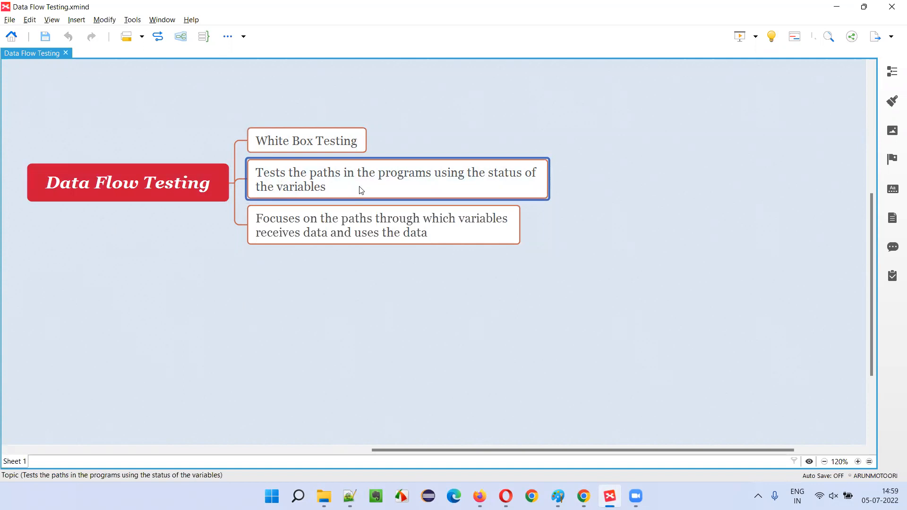
{"action": "mouse_move", "coordinate": [502, 188]}
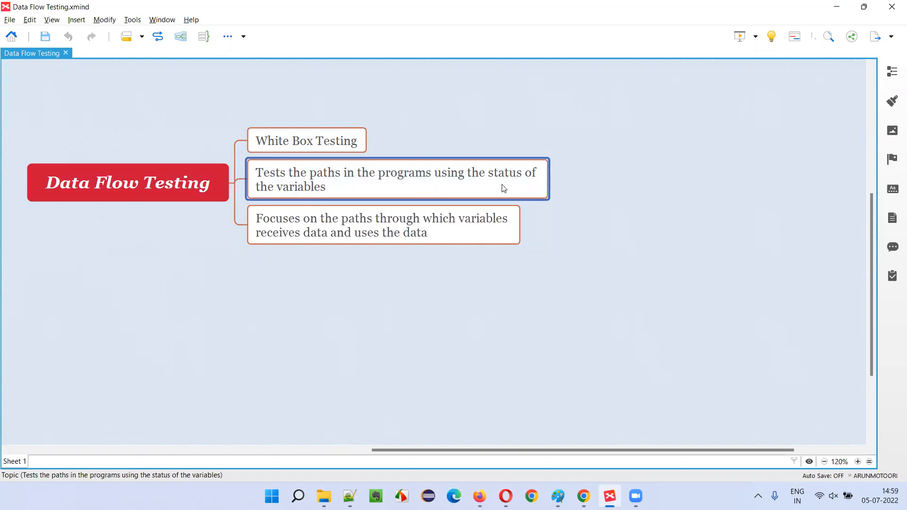
{"action": "mouse_move", "coordinate": [3, 76]}
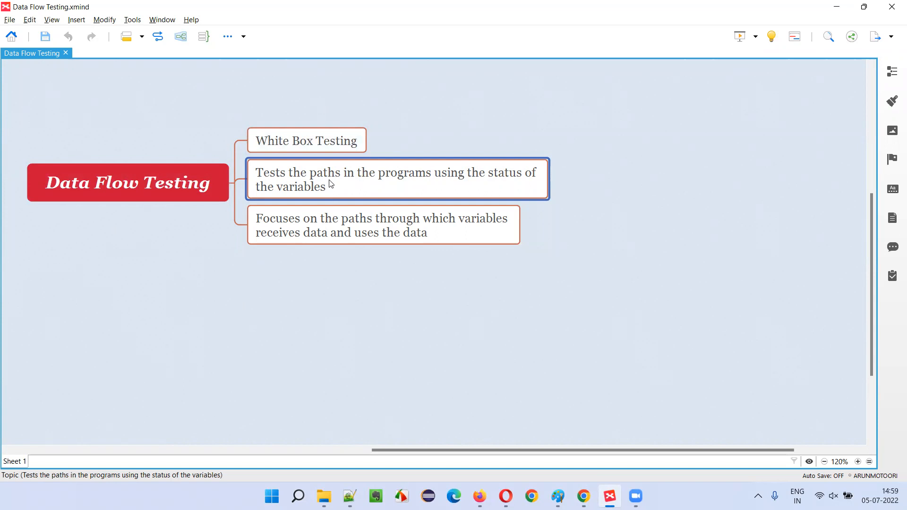
{"action": "mouse_move", "coordinate": [414, 186]}
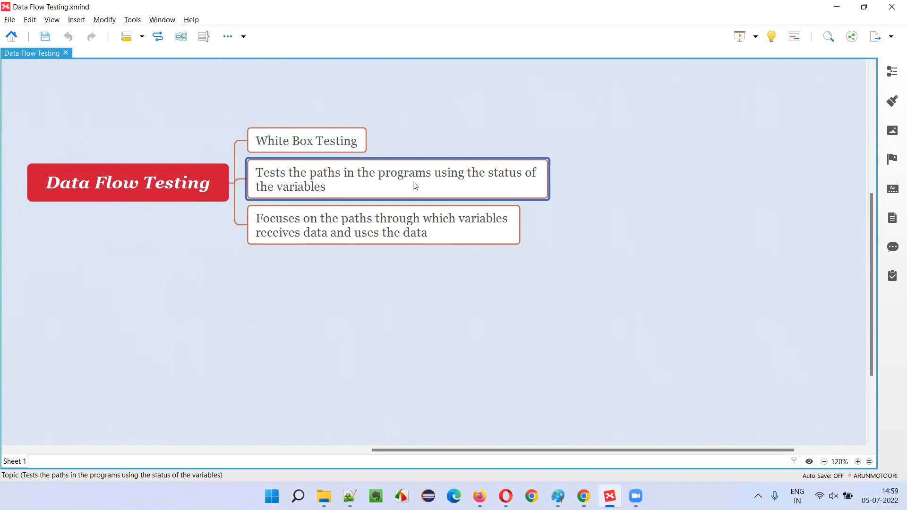
{"action": "mouse_move", "coordinate": [496, 187]}
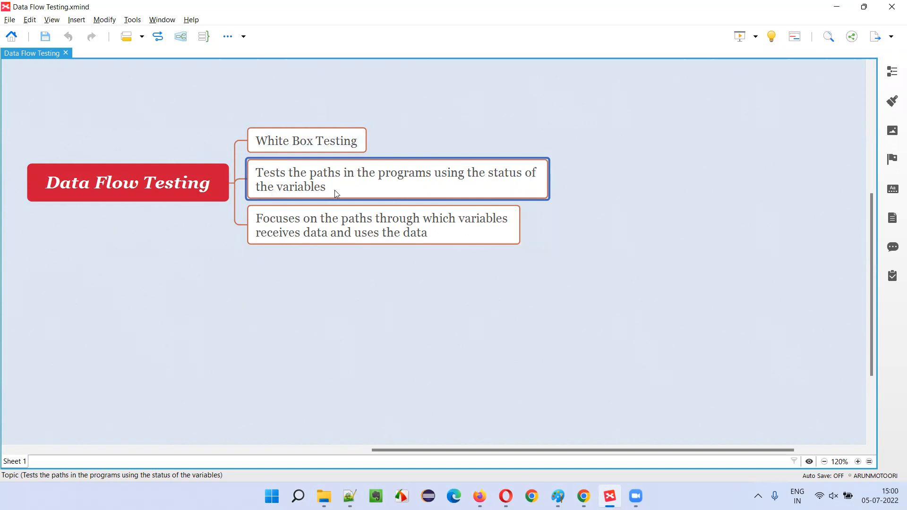
{"action": "left_click", "coordinate": [383, 224]}
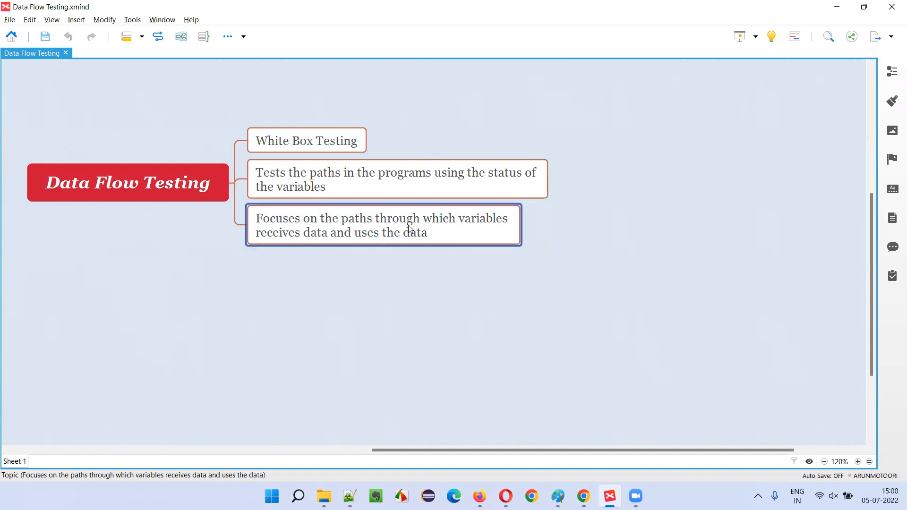
{"action": "mouse_move", "coordinate": [324, 242]}
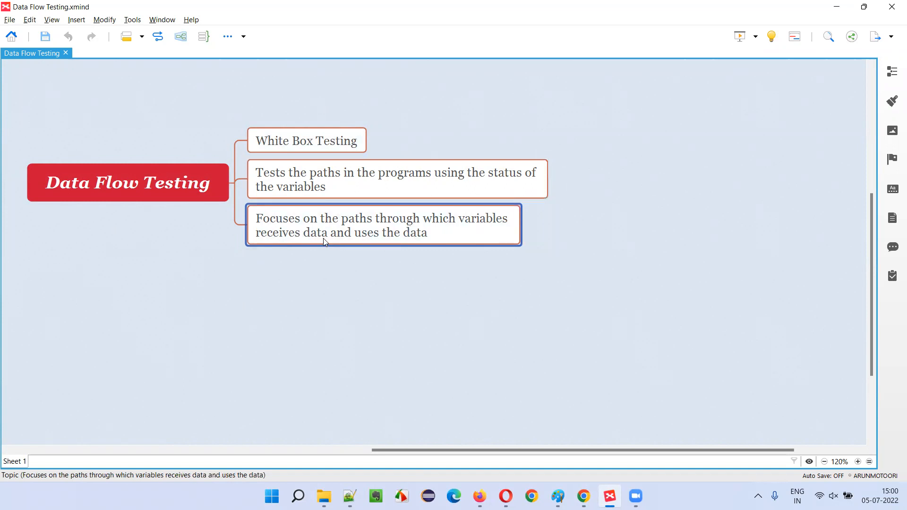
{"action": "left_click", "coordinate": [127, 182]}
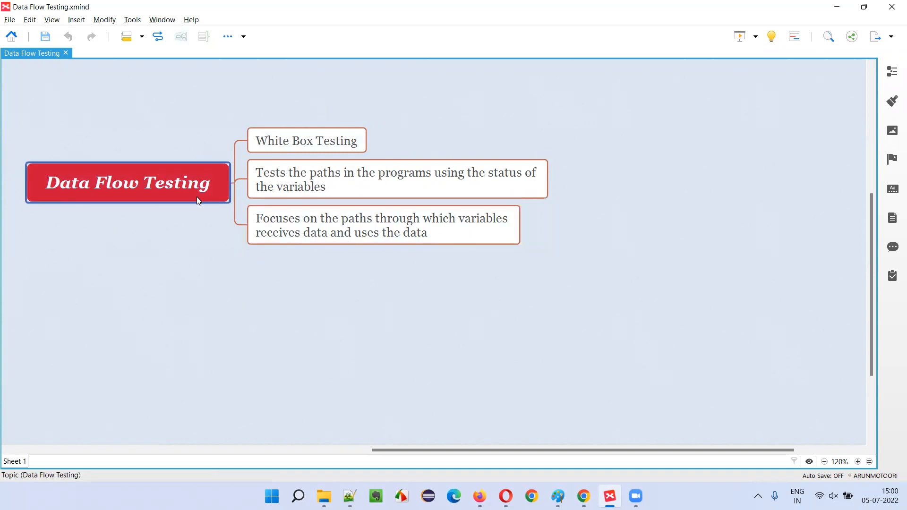
Step: Revisit the second and third child topics while explaining, then return to the Evernote note
{"action": "left_click", "coordinate": [383, 225]}
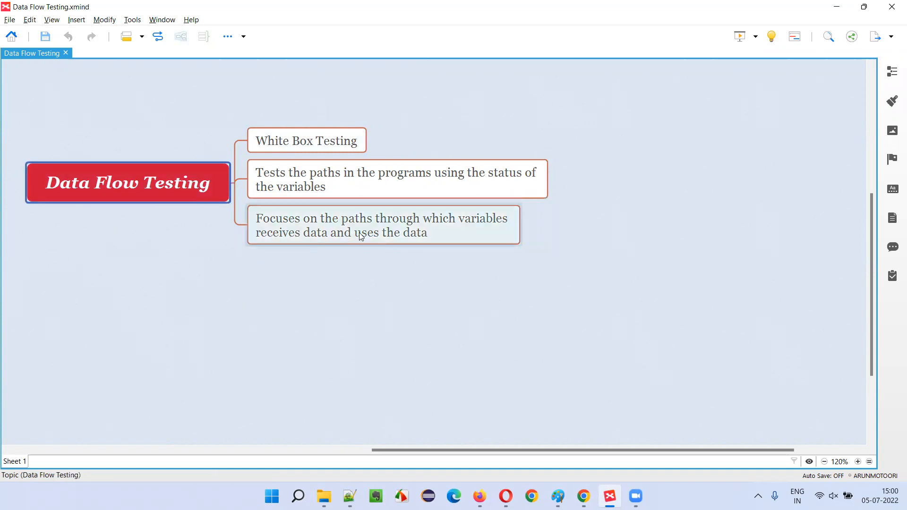
{"action": "left_click", "coordinate": [382, 225]}
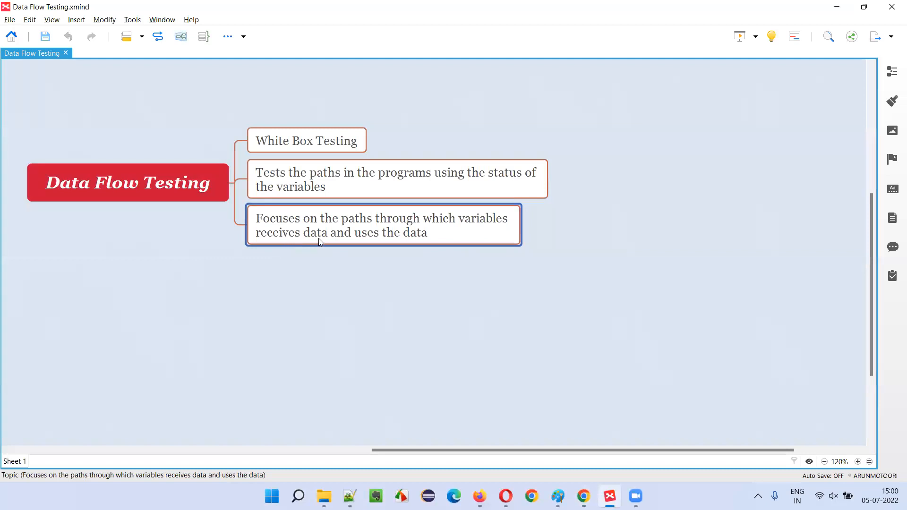
{"action": "mouse_move", "coordinate": [393, 243]}
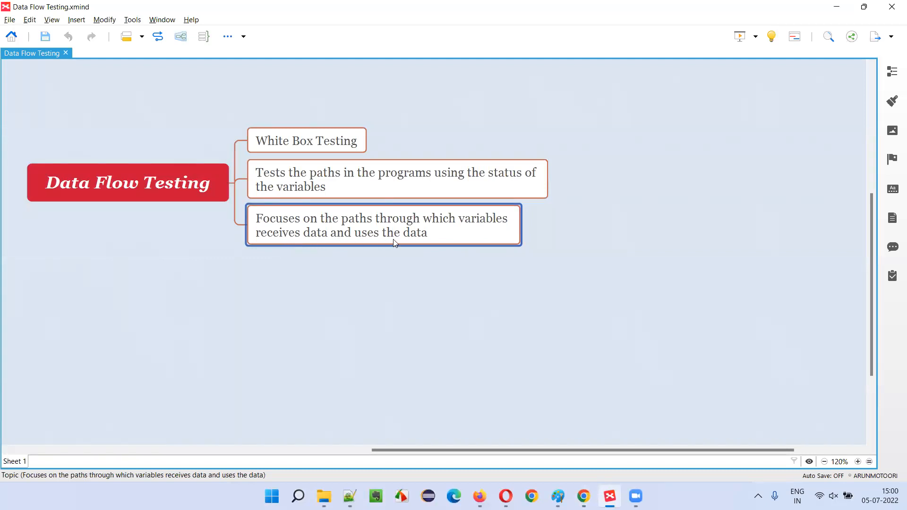
{"action": "mouse_move", "coordinate": [410, 249]}
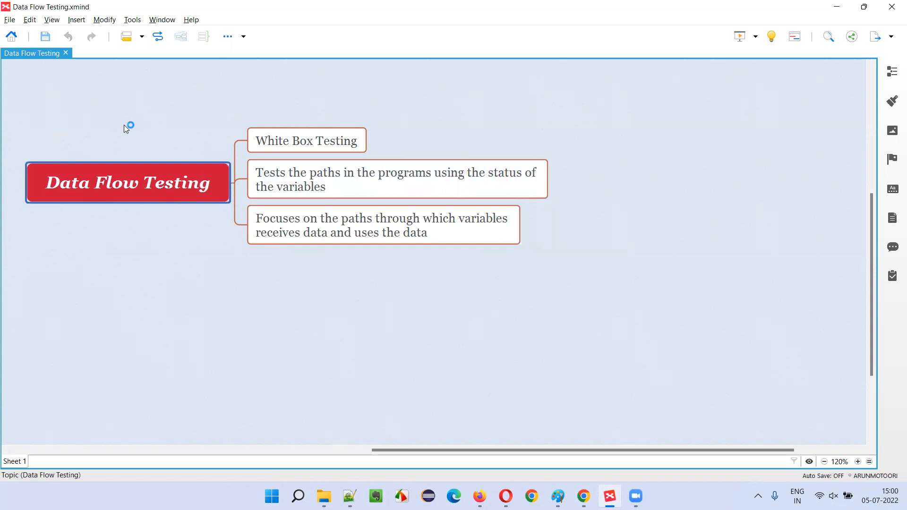
{"action": "left_click", "coordinate": [395, 179]}
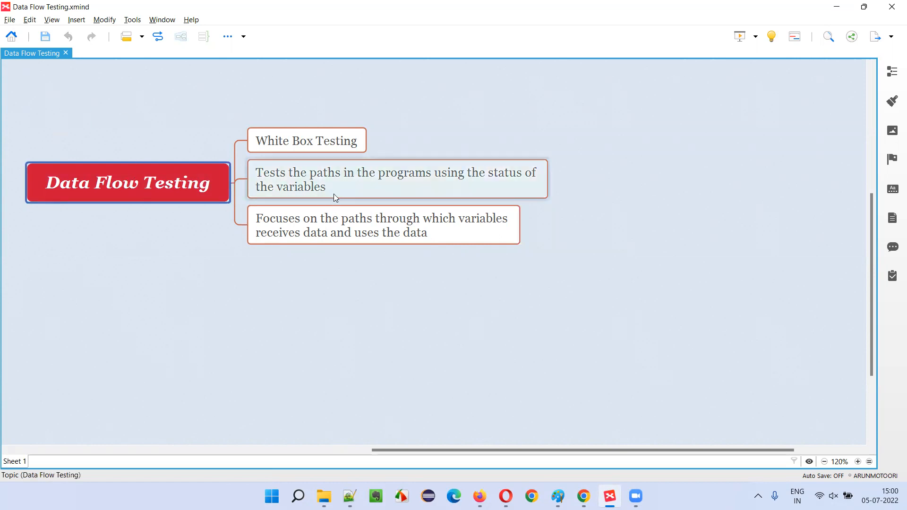
{"action": "left_click", "coordinate": [397, 178]}
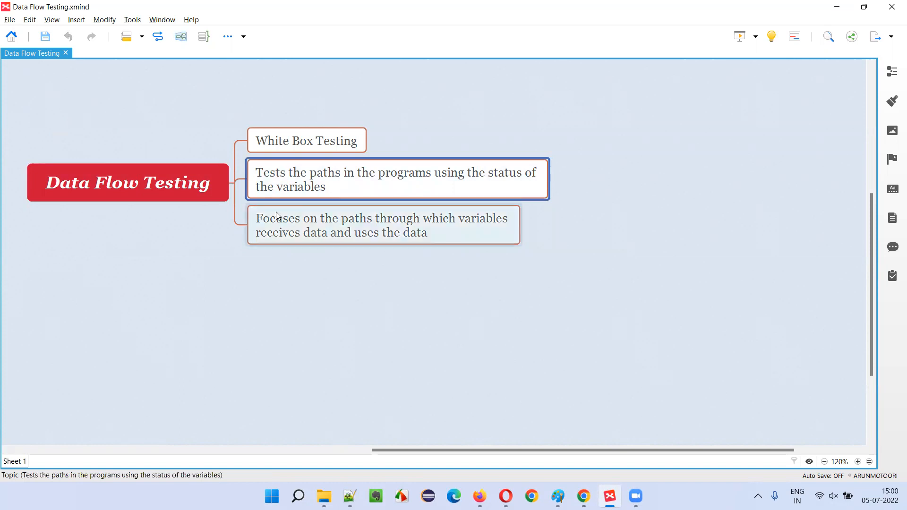
{"action": "left_click", "coordinate": [383, 225]}
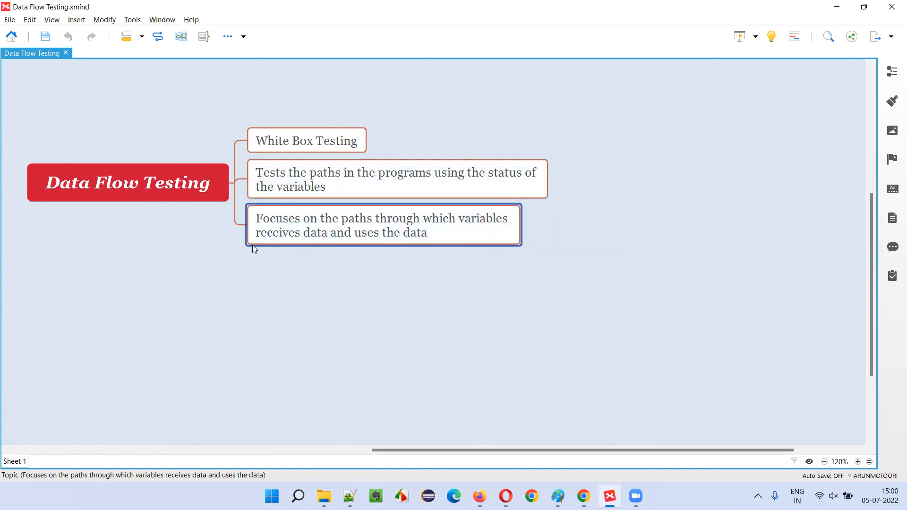
{"action": "left_click", "coordinate": [397, 179]}
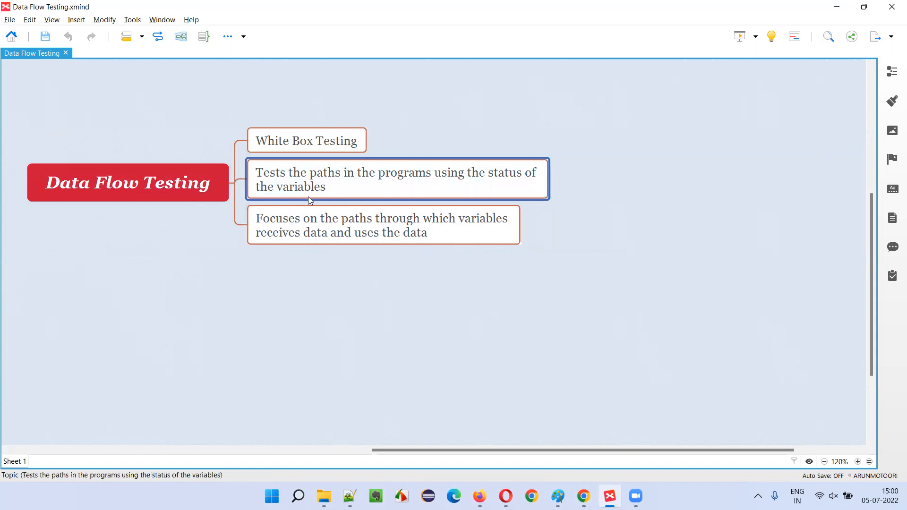
{"action": "mouse_move", "coordinate": [376, 197]}
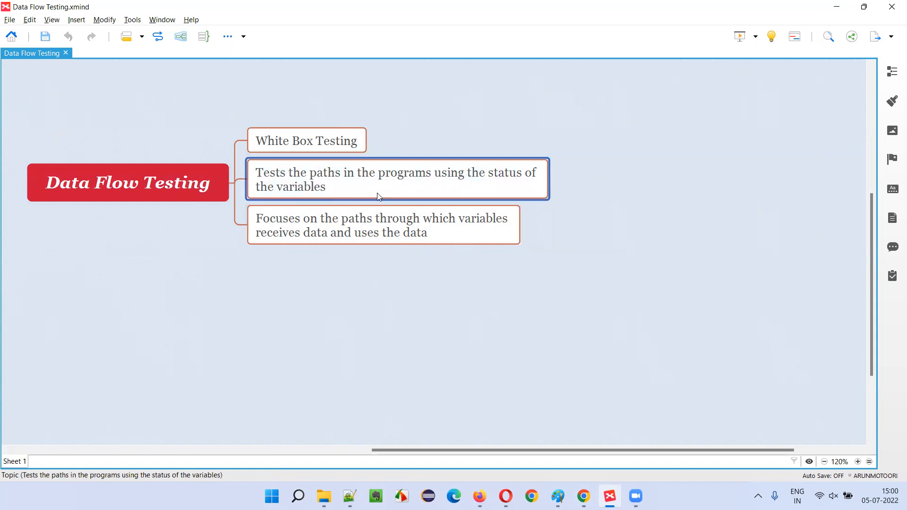
{"action": "left_click", "coordinate": [127, 182]}
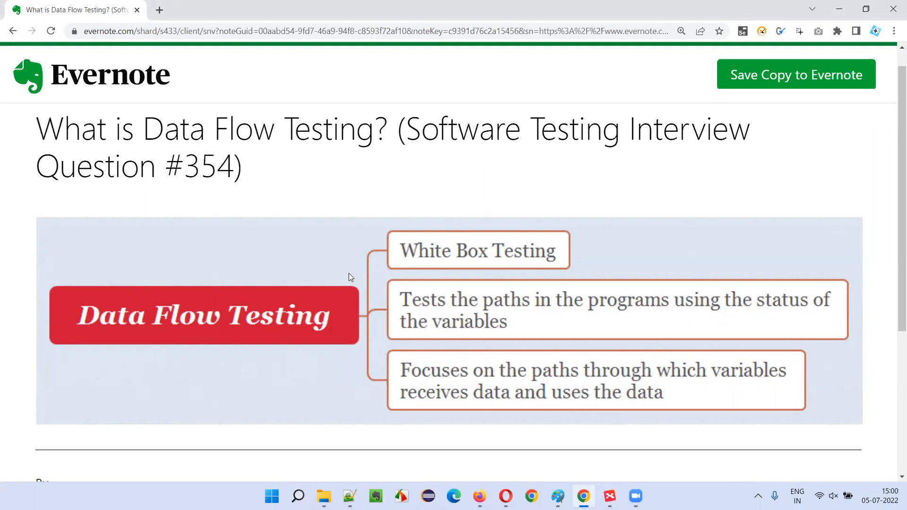
{"action": "mouse_move", "coordinate": [631, 187]}
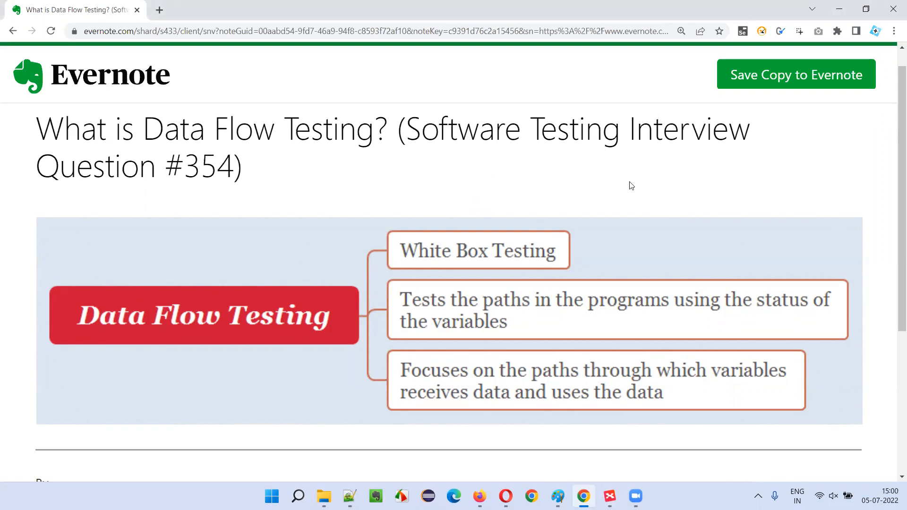